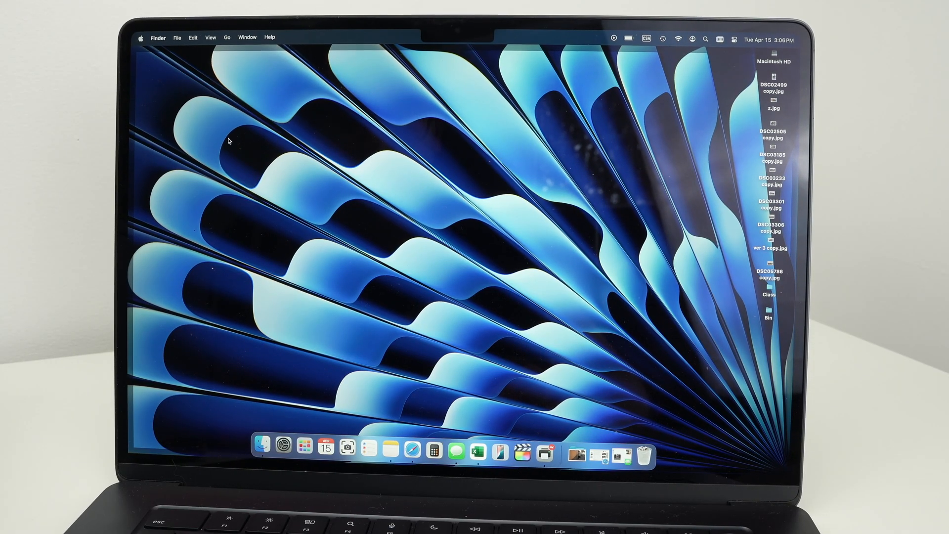
pyautogui.moveTo(141, 80)
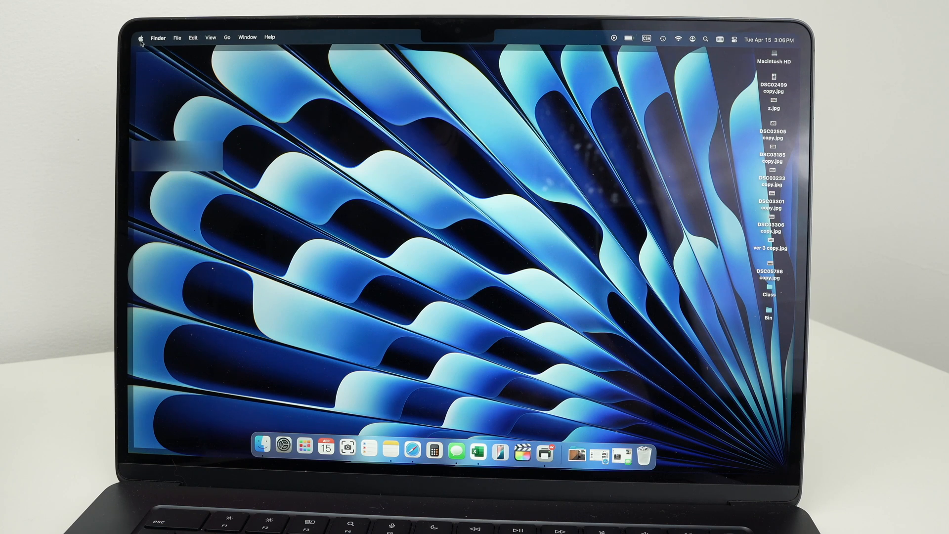
# Open the Printers & Scanners pane from System Settings via the Apple menu
pyautogui.click(142, 37)
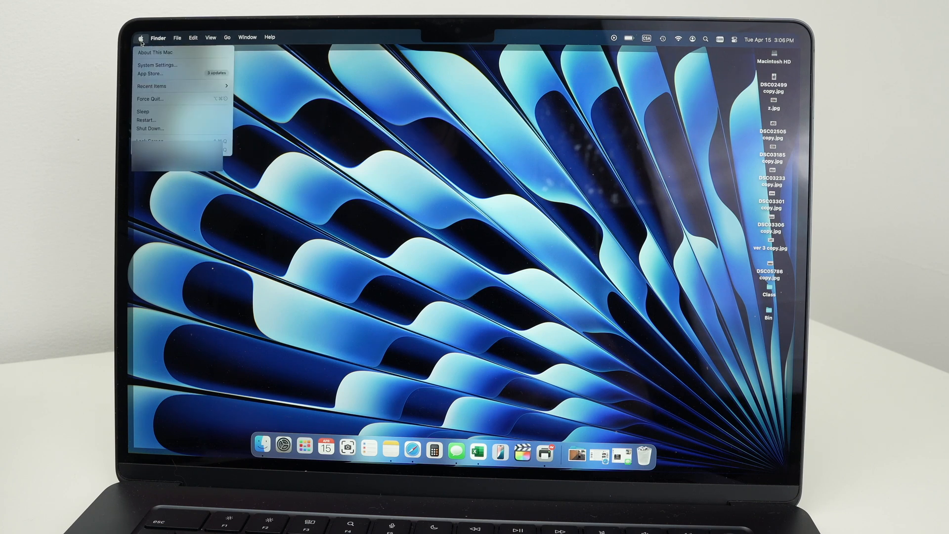
pyautogui.moveTo(157, 65)
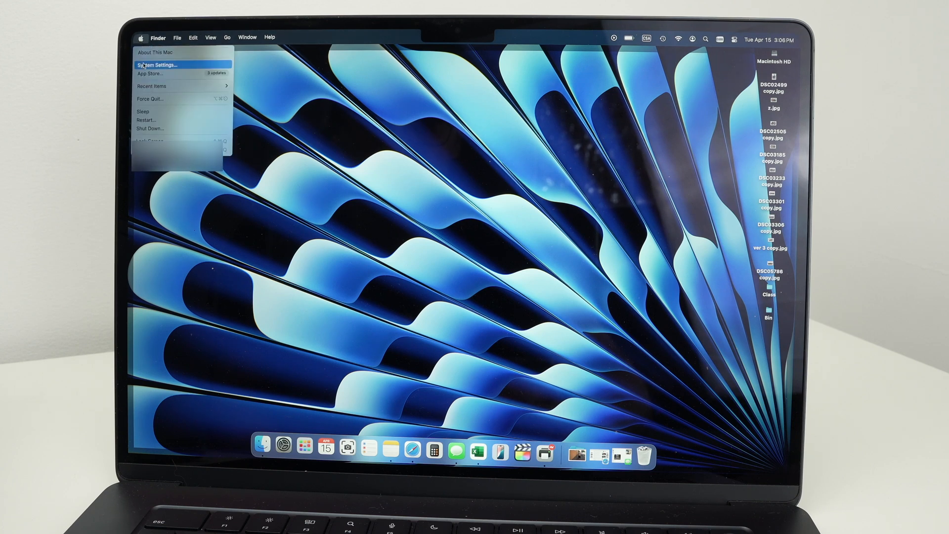
pyautogui.click(163, 65)
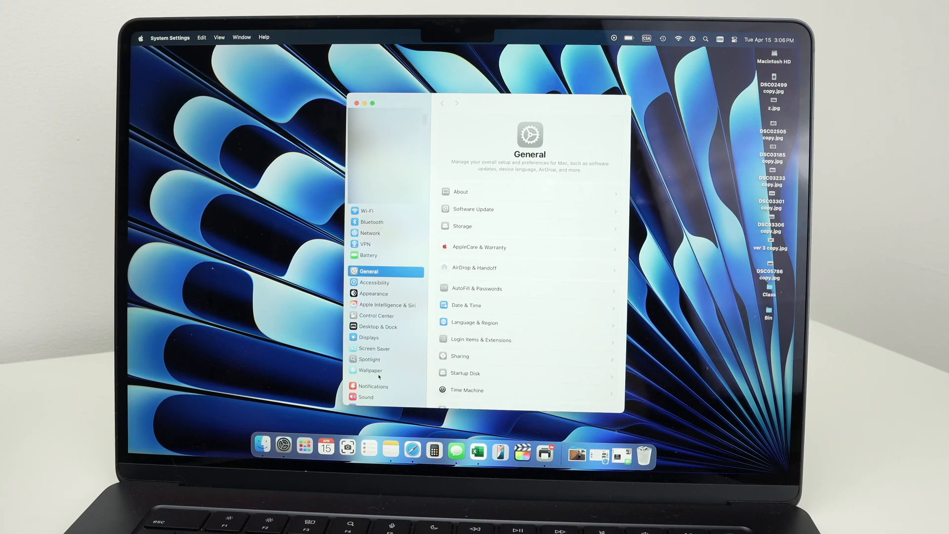
pyautogui.scroll(-3)
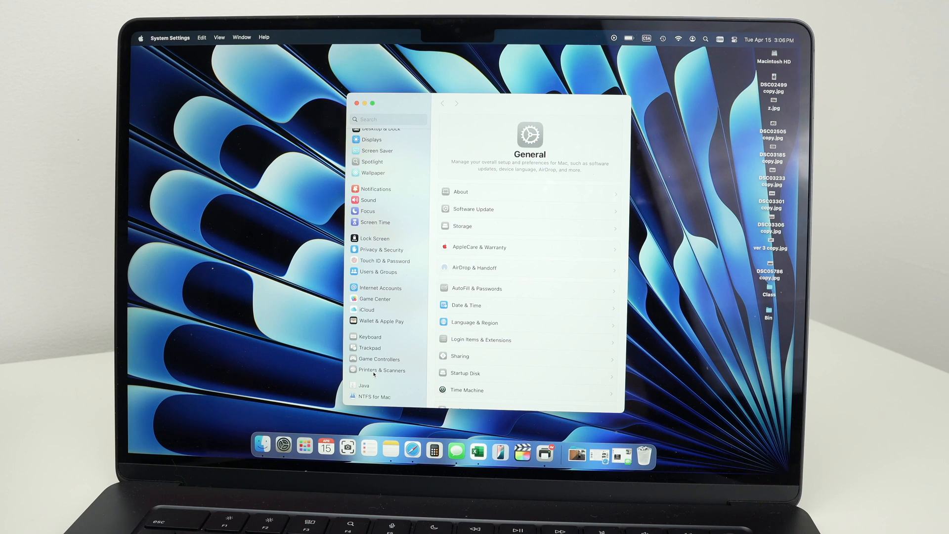
pyautogui.click(381, 370)
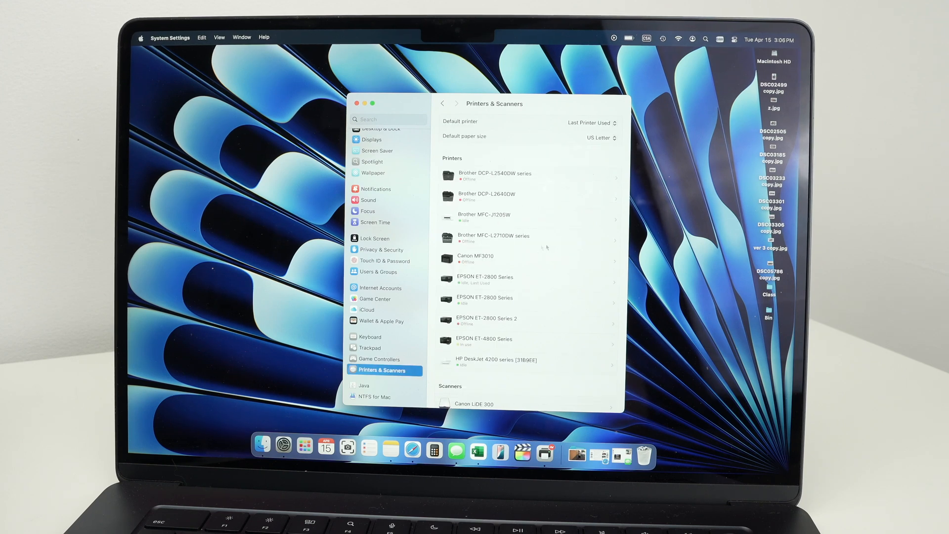
pyautogui.moveTo(534, 277)
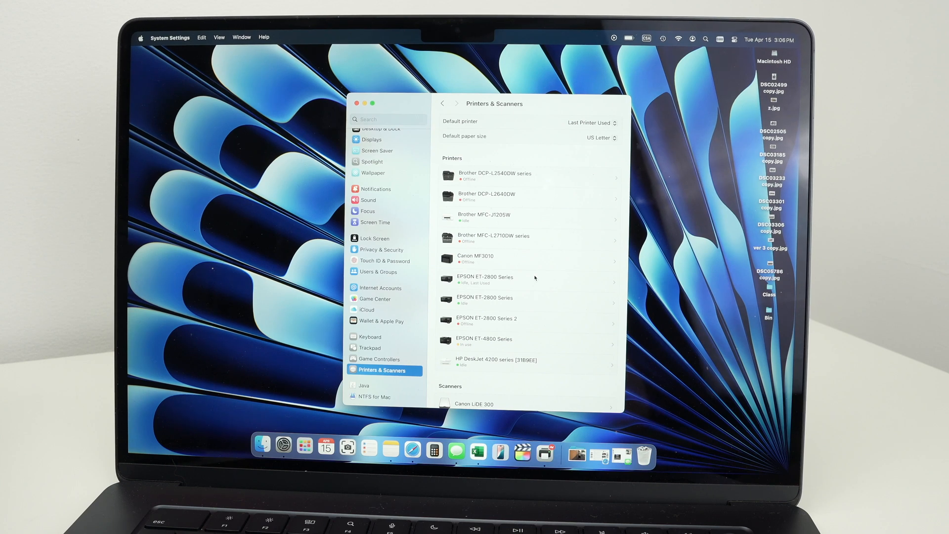
# Start adding a new printer, scanner, or fax from the Printers & Scanners pane
pyautogui.scroll(-3)
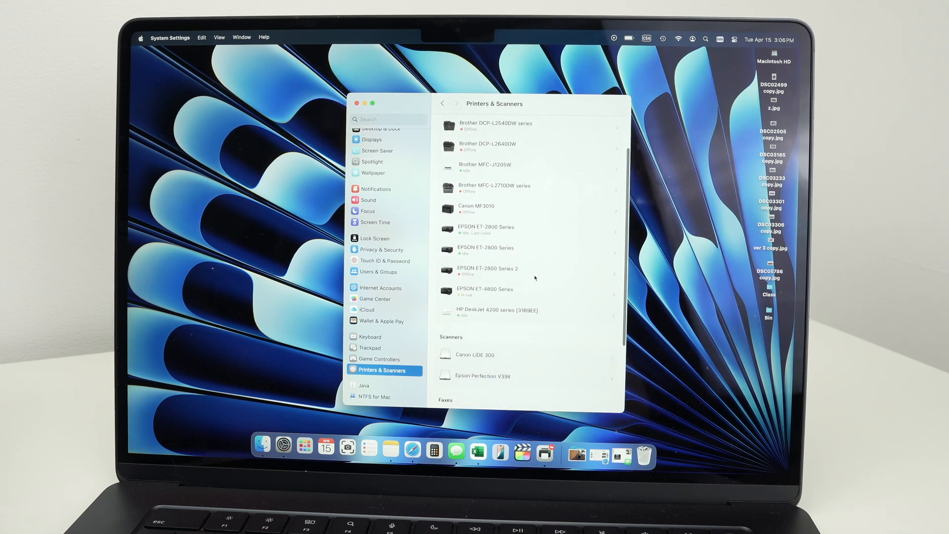
pyautogui.scroll(-3)
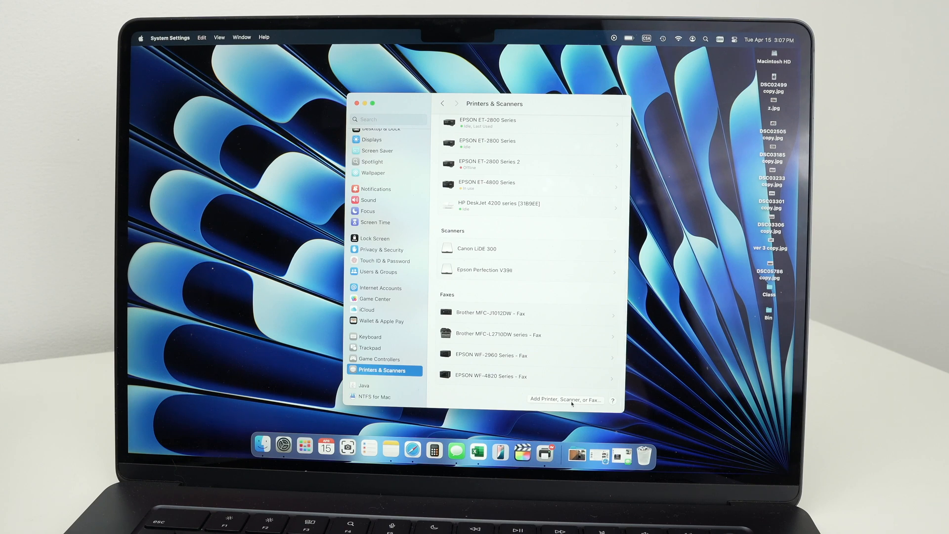
pyautogui.click(566, 400)
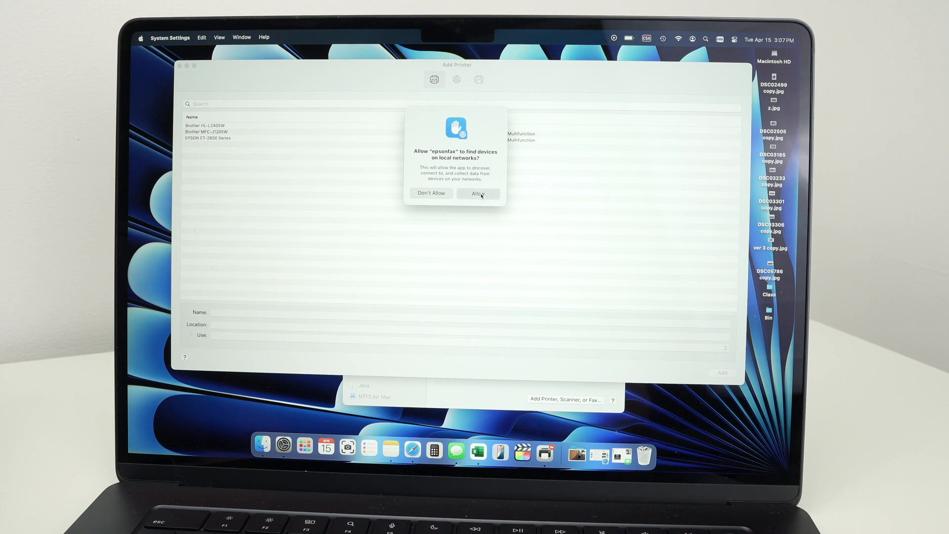
# Allow local network access, then select and add the Brother HL-L2405W
pyautogui.click(478, 193)
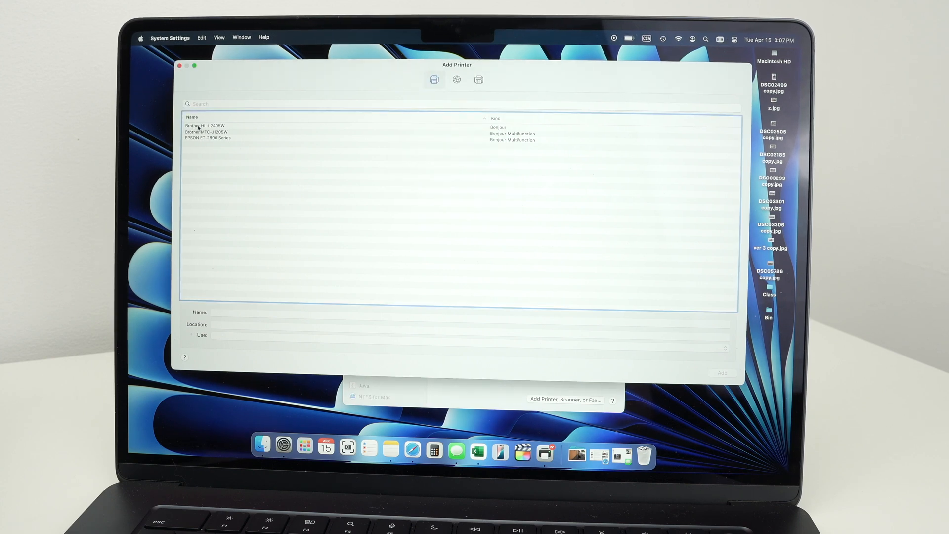
pyautogui.click(212, 125)
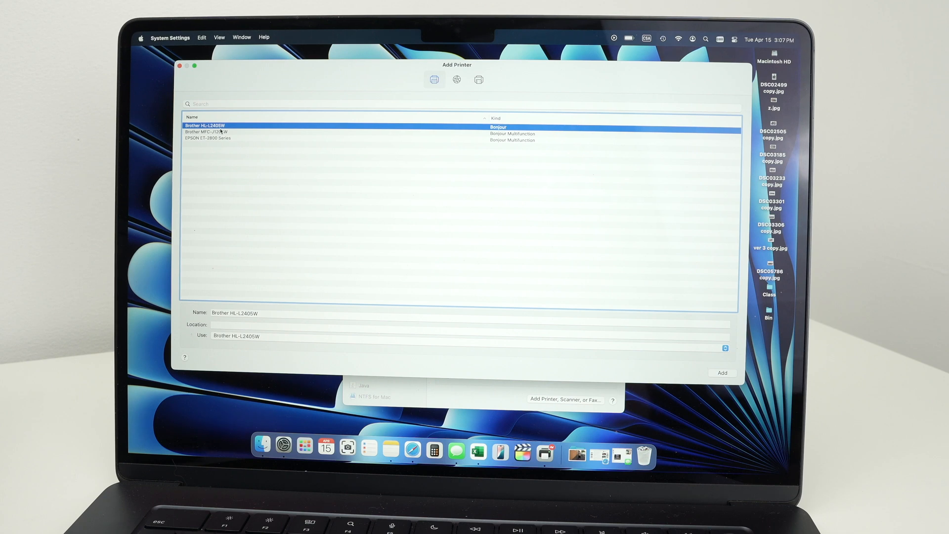
pyautogui.moveTo(612, 256)
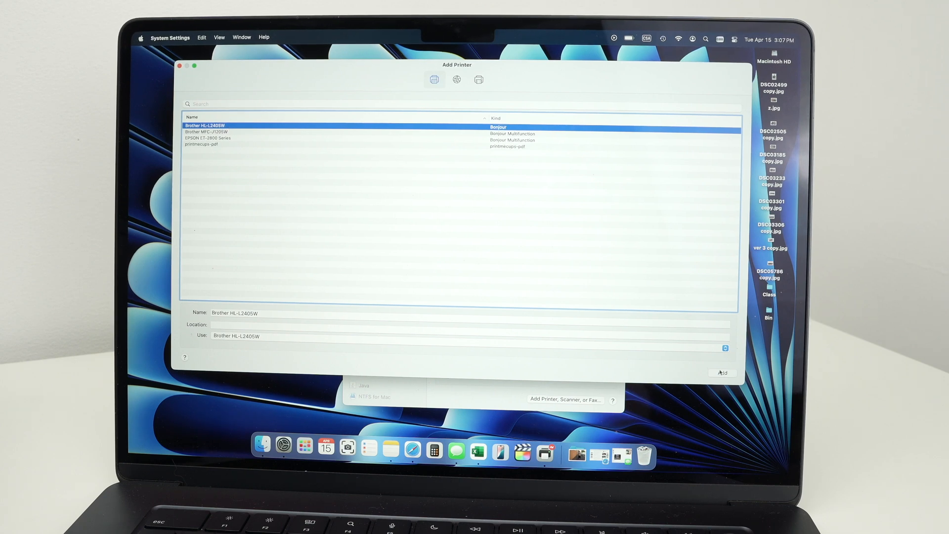
pyautogui.click(722, 373)
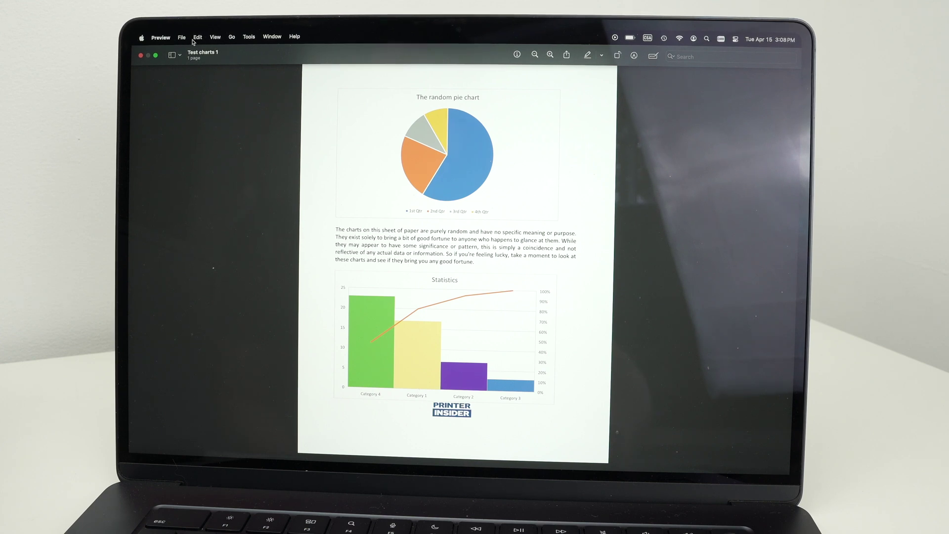
# Open the Print dialog for 'Test charts 1' from Preview's File menu
pyautogui.click(181, 36)
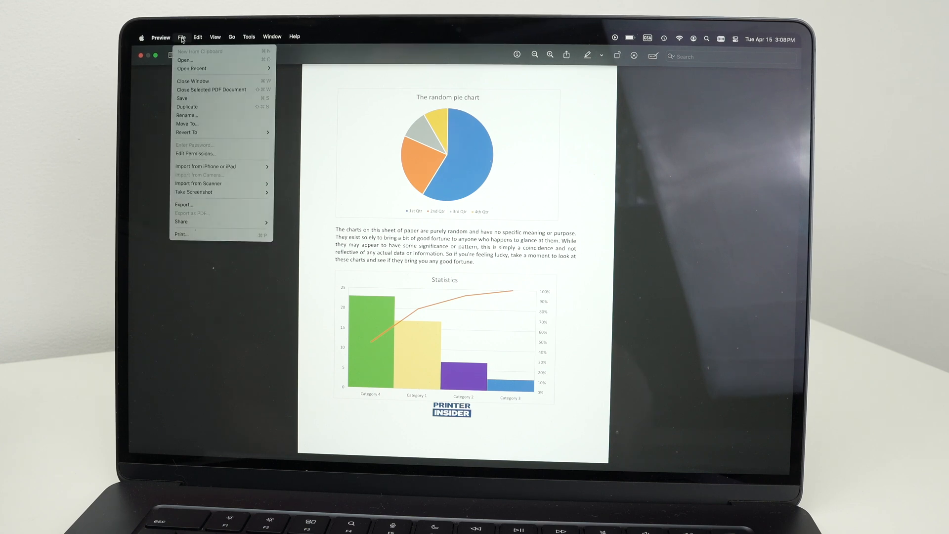
pyautogui.moveTo(189, 235)
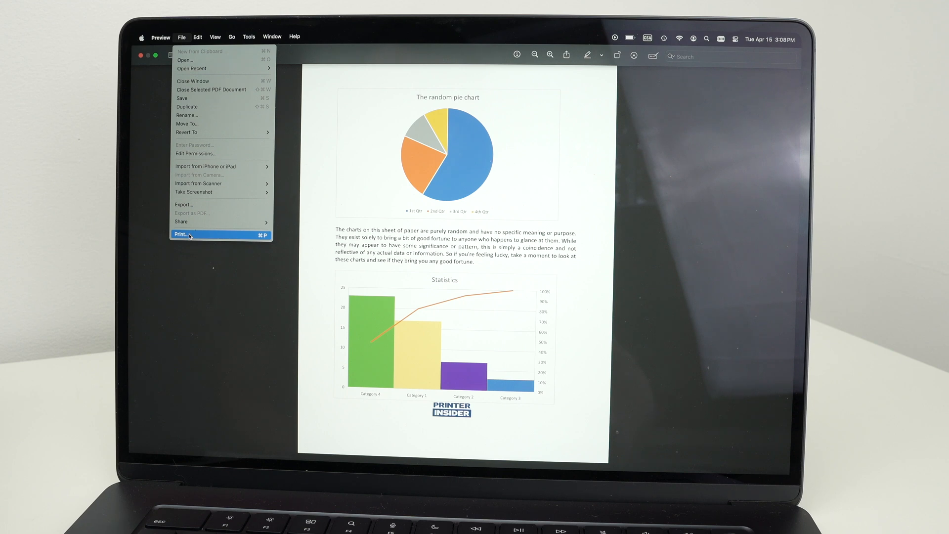
pyautogui.click(182, 235)
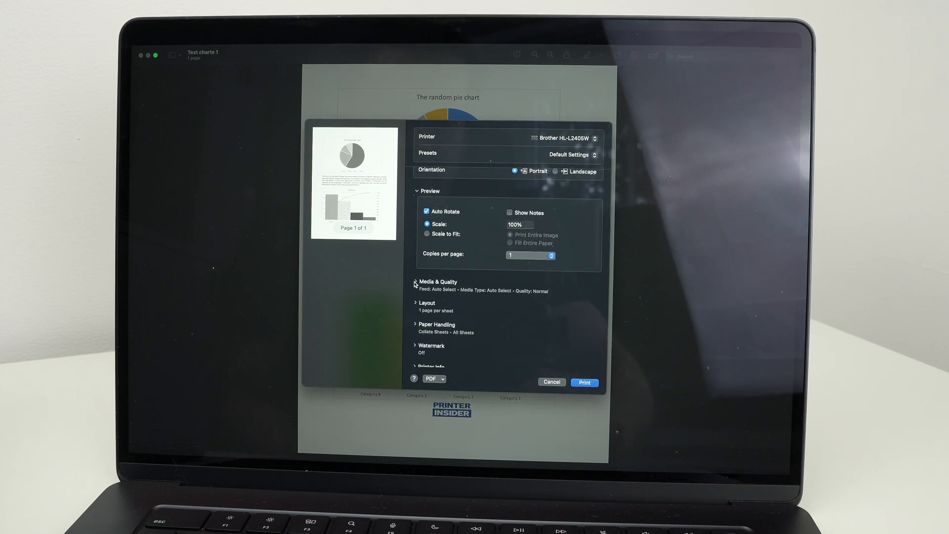
# Set Media & Quality to Best and print 'Test charts 1' on the Brother
pyautogui.click(415, 282)
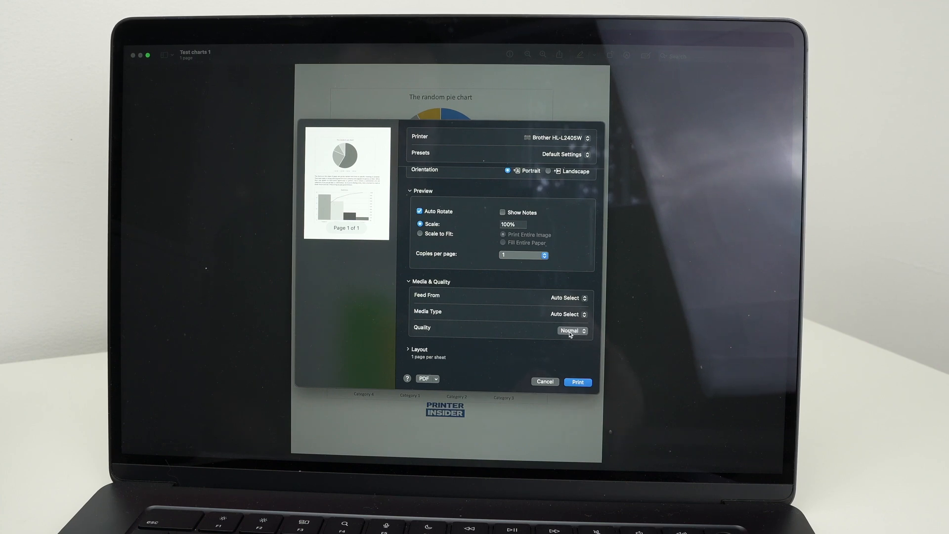
pyautogui.click(571, 330)
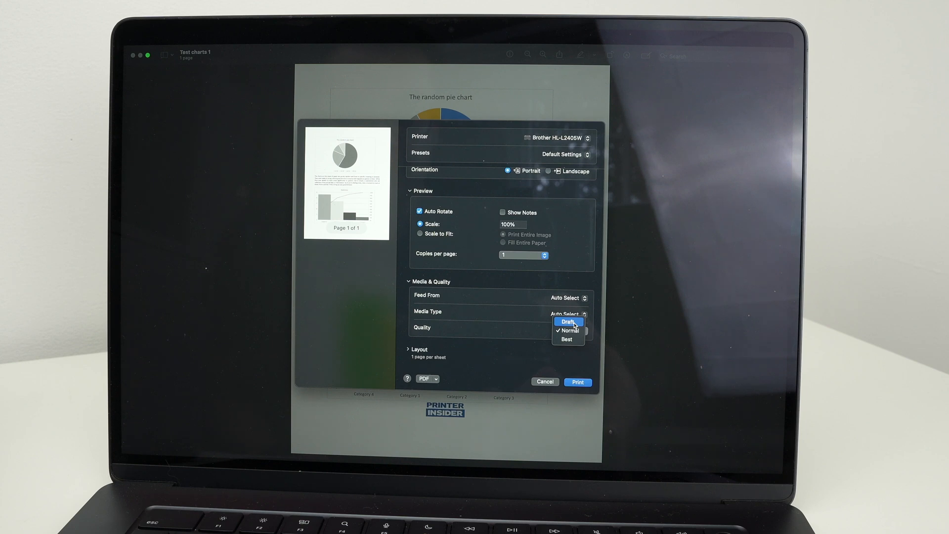
pyautogui.moveTo(567, 339)
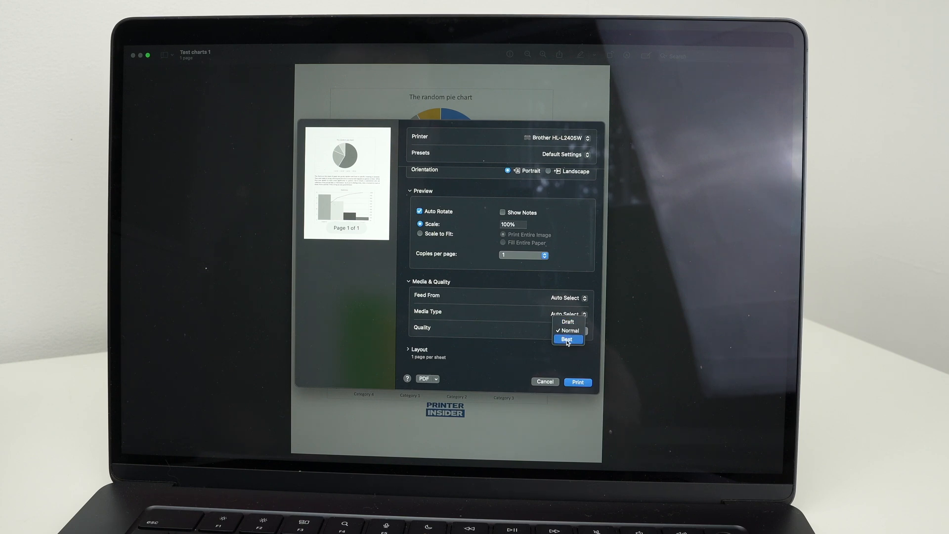
pyautogui.click(567, 338)
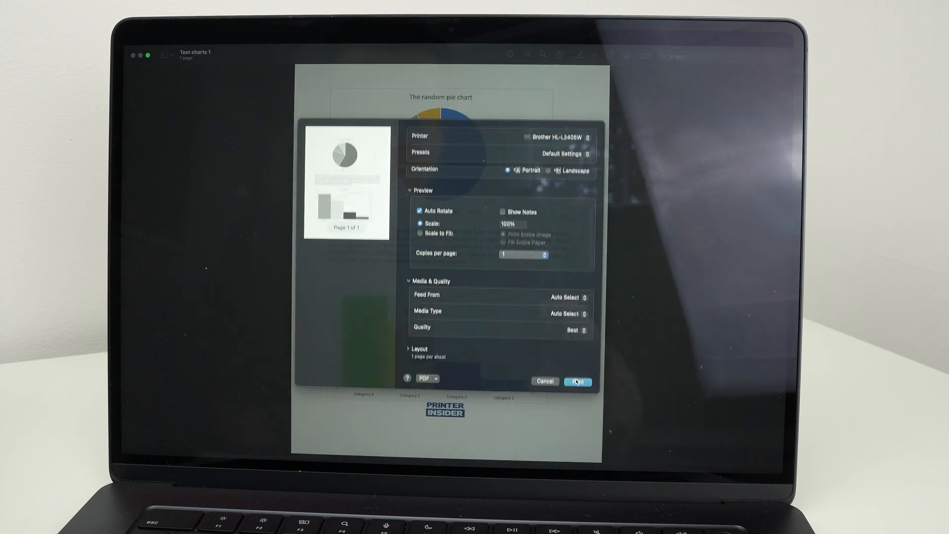
pyautogui.click(577, 382)
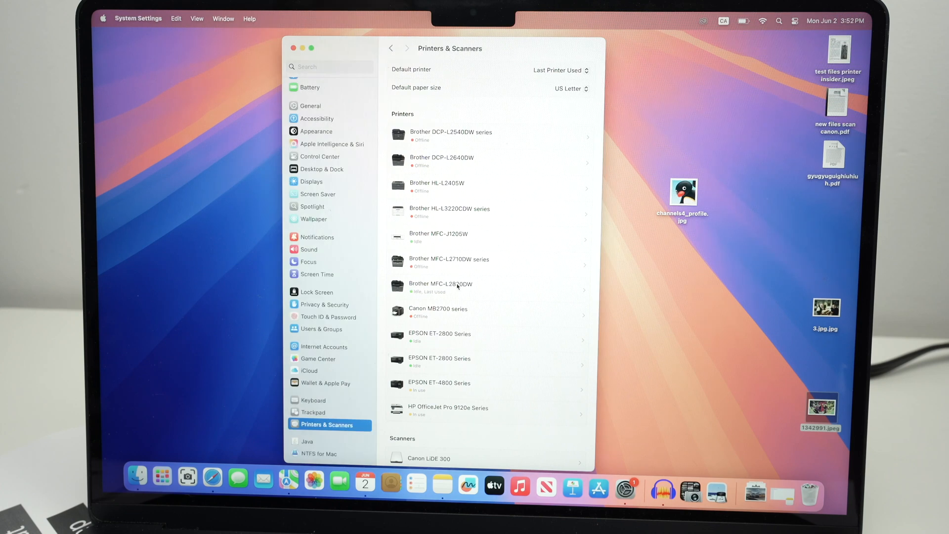
pyautogui.click(454, 286)
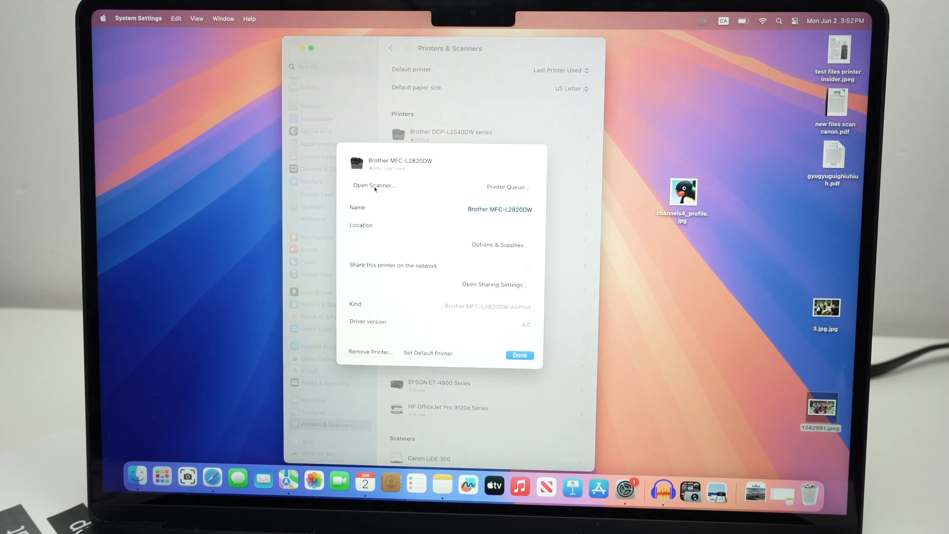
pyautogui.click(373, 185)
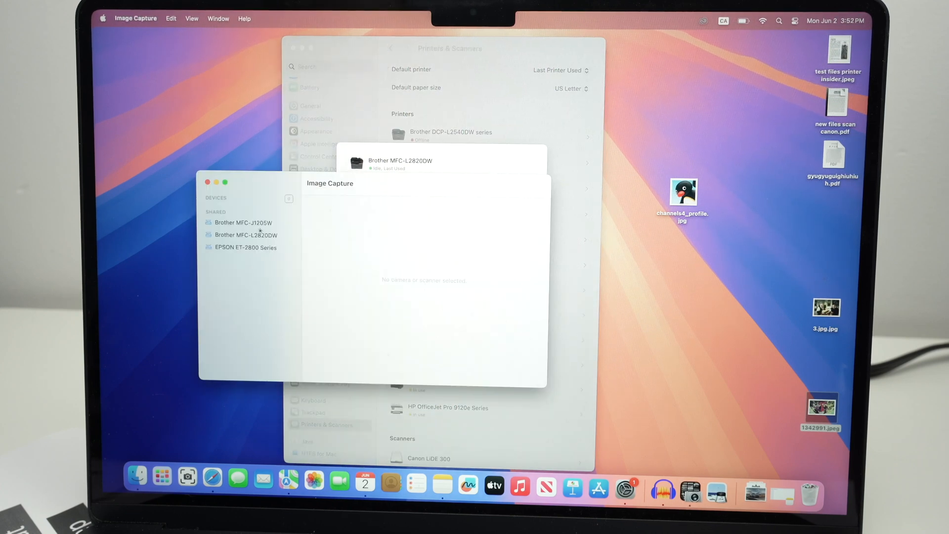
pyautogui.click(245, 235)
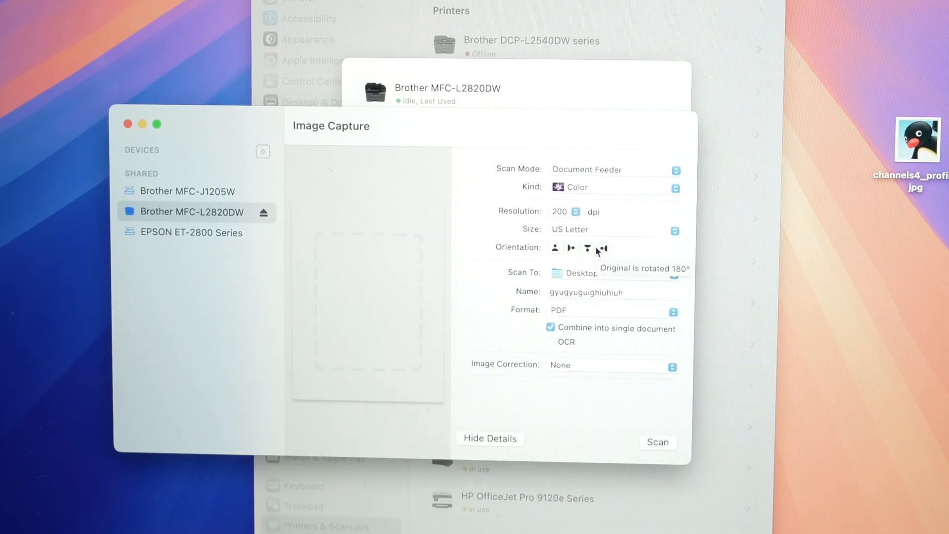
pyautogui.moveTo(411, 294)
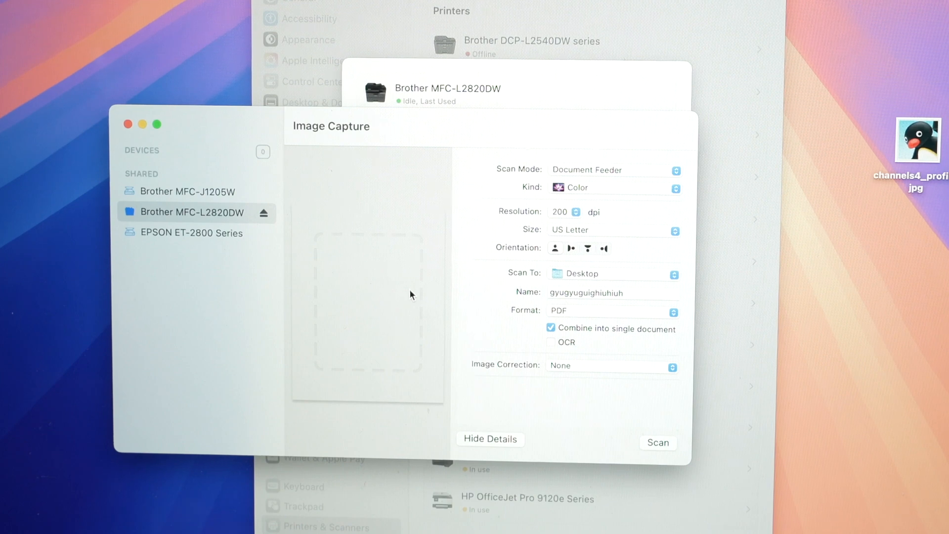
pyautogui.moveTo(482, 275)
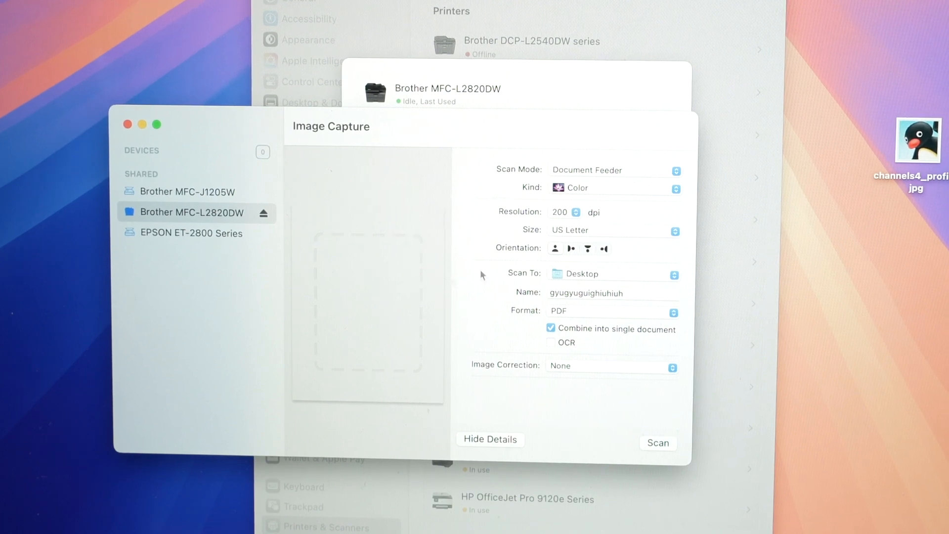
pyautogui.moveTo(628, 343)
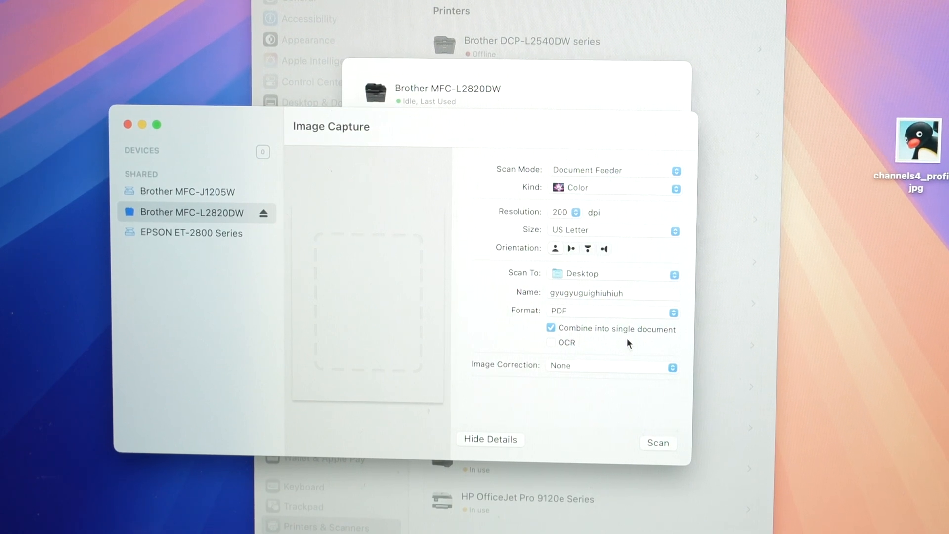
pyautogui.moveTo(624, 392)
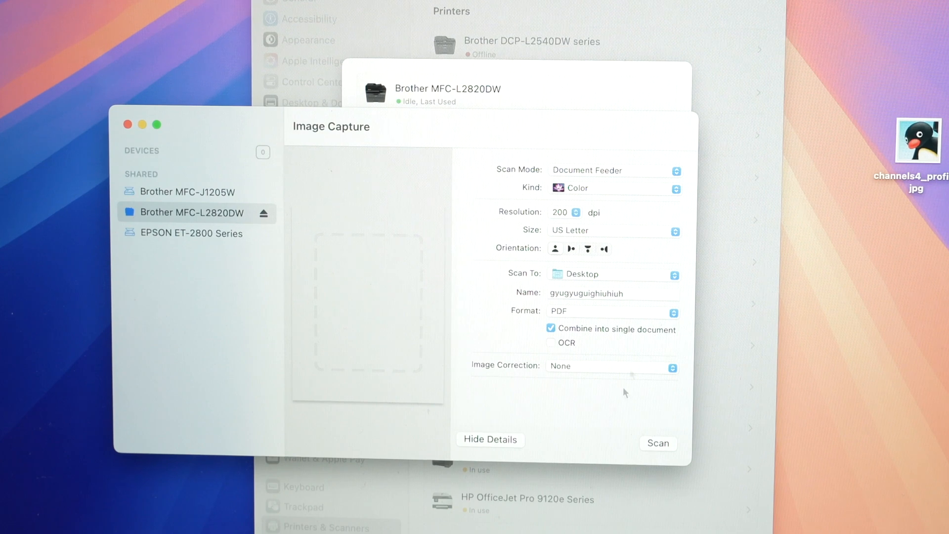
pyautogui.moveTo(554, 176)
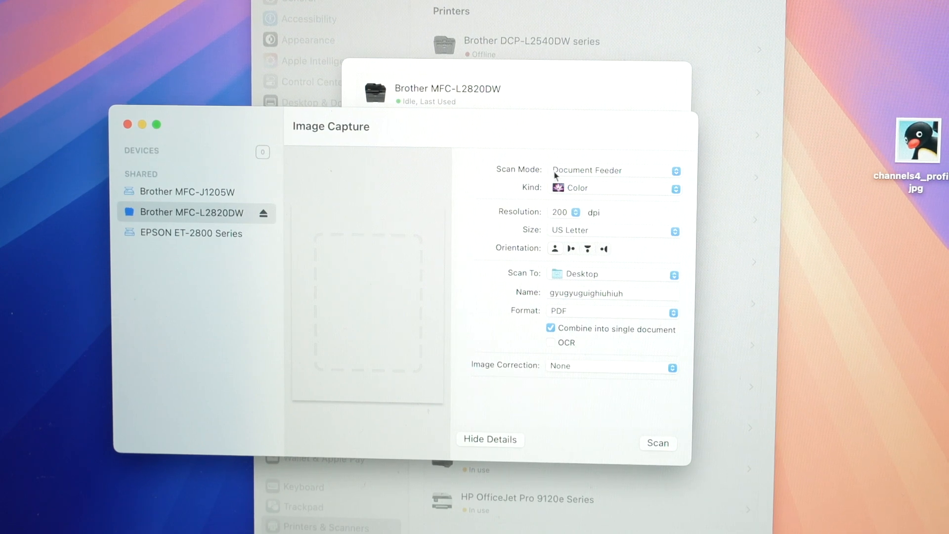
pyautogui.click(608, 170)
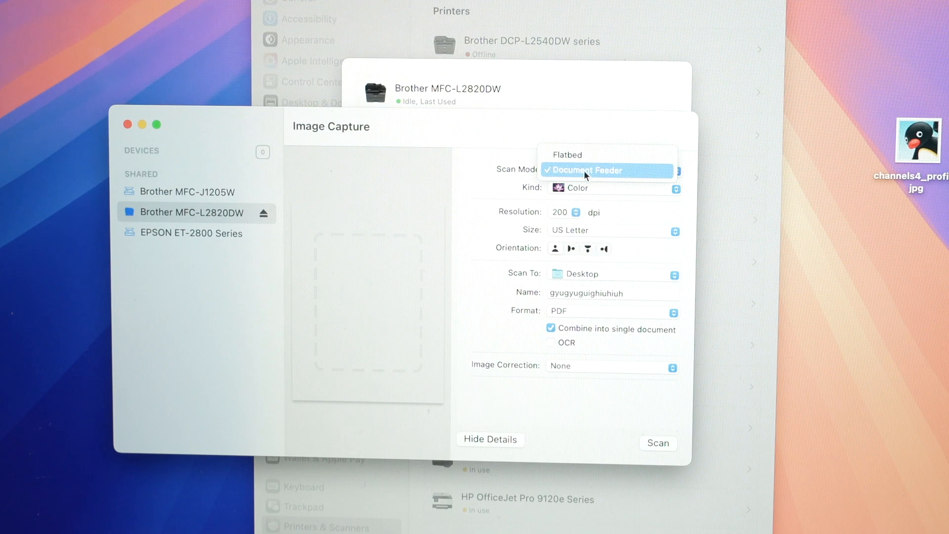
pyautogui.click(586, 170)
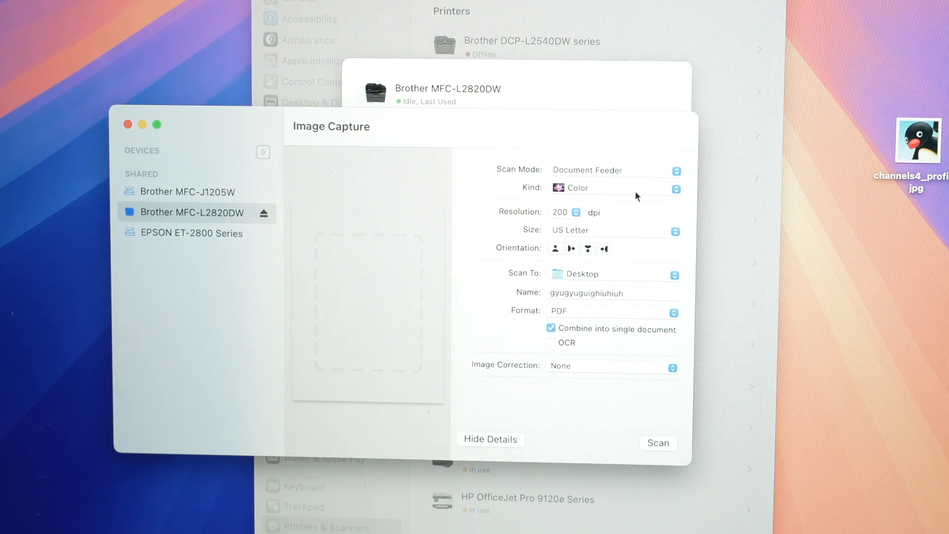
pyautogui.moveTo(478, 234)
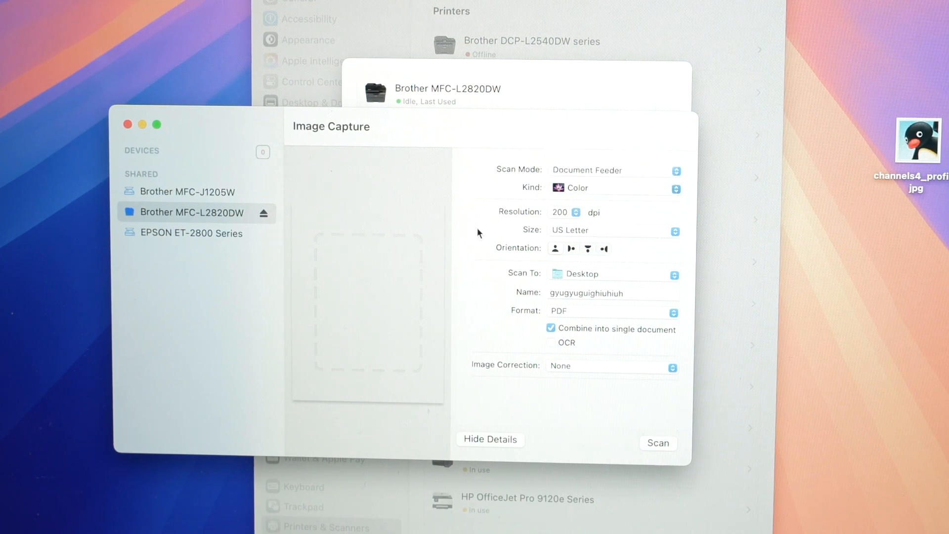
pyautogui.click(577, 212)
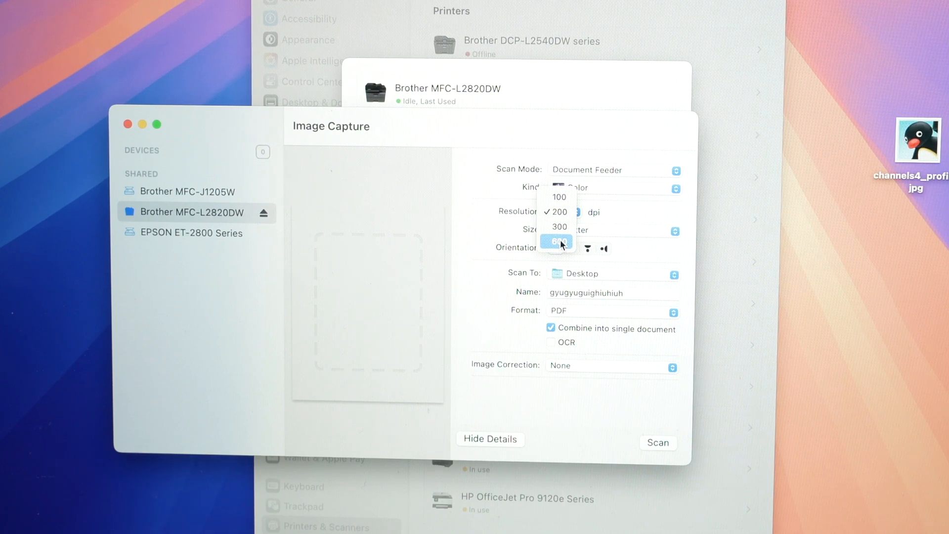
pyautogui.moveTo(563, 228)
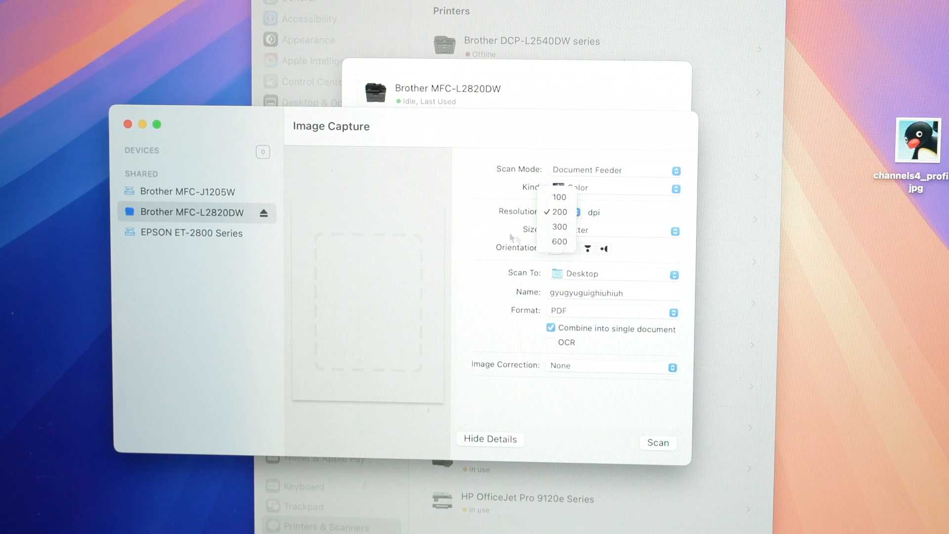
pyautogui.click(558, 211)
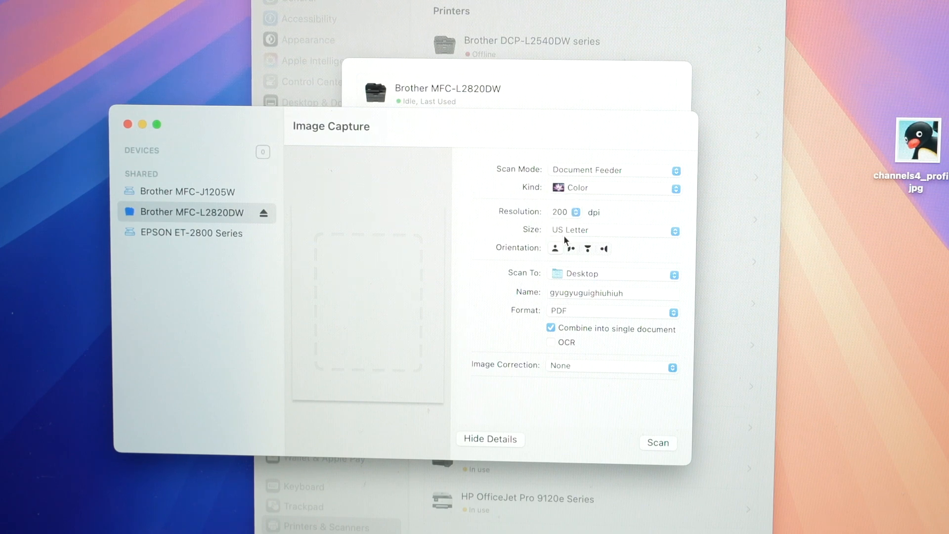
pyautogui.click(612, 229)
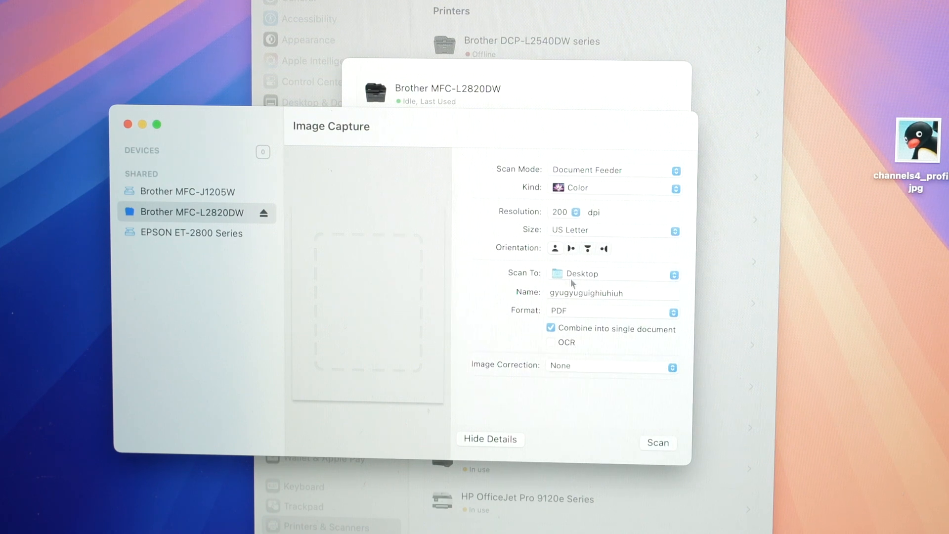
pyautogui.moveTo(606, 278)
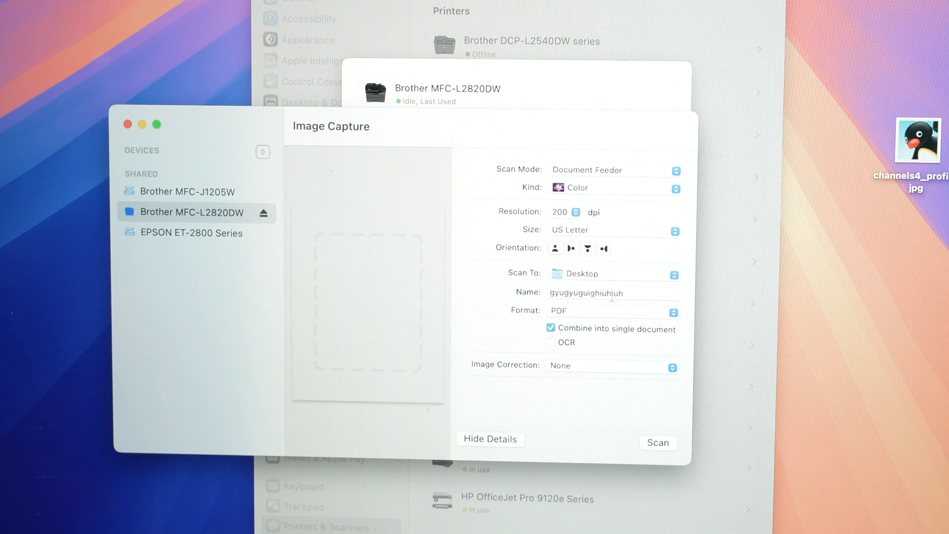
# Name the scan 'test scan', keeping PDF format with pages combined into one document
pyautogui.write('t')
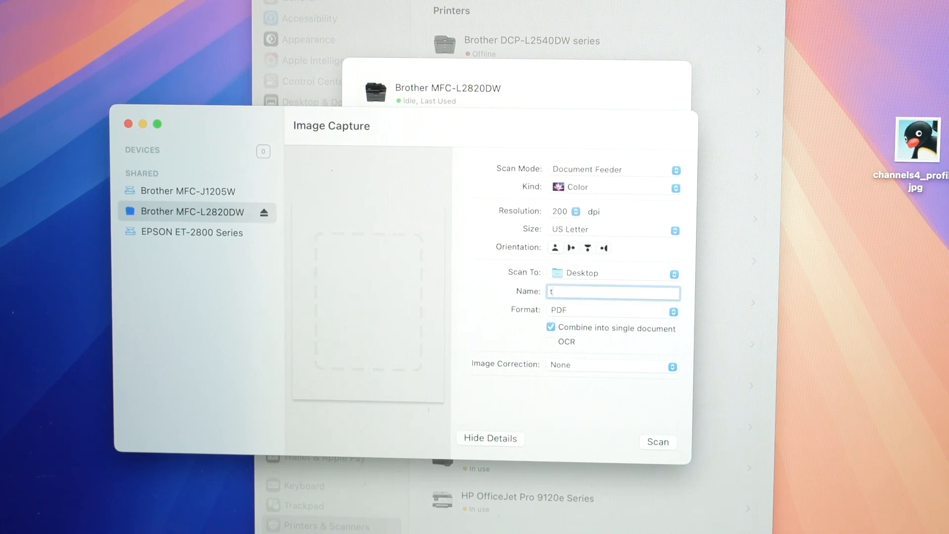
pyautogui.write('est')
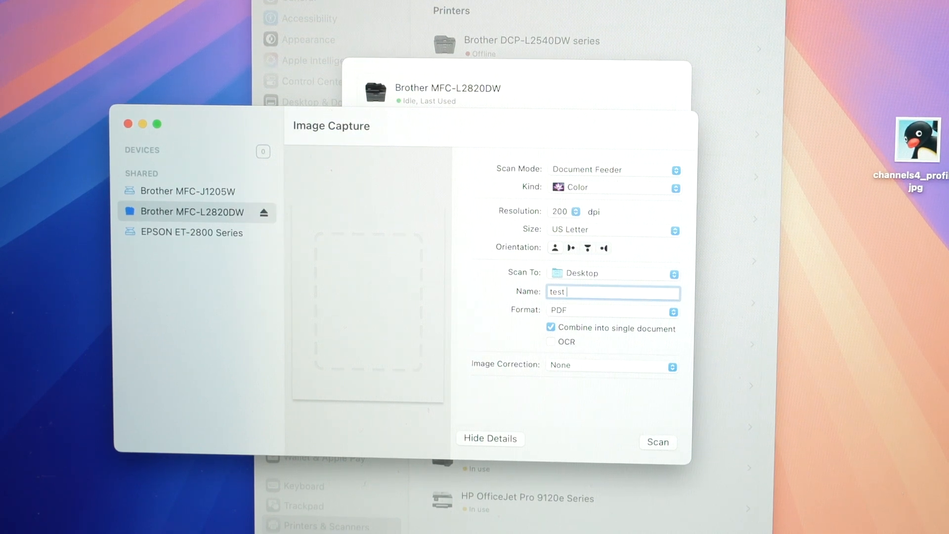
pyautogui.write('scan')
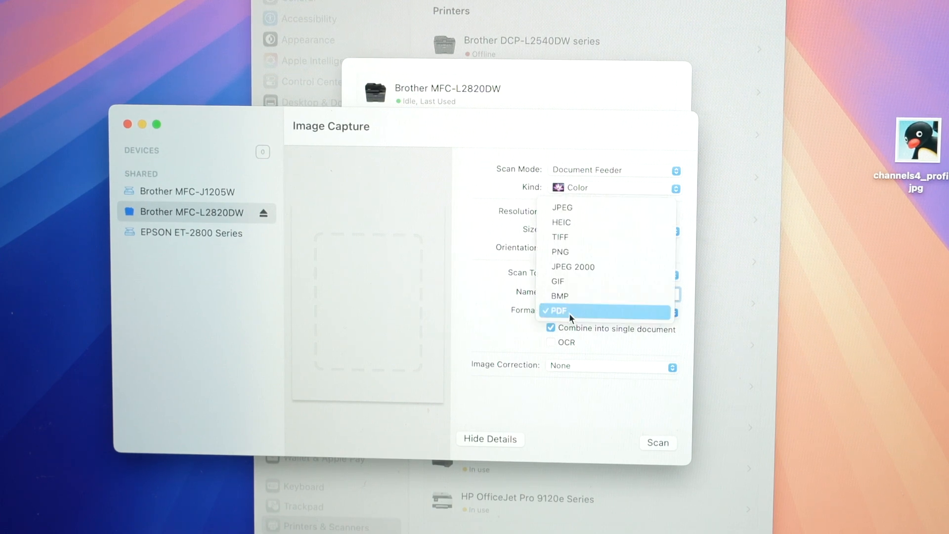
pyautogui.moveTo(575, 309)
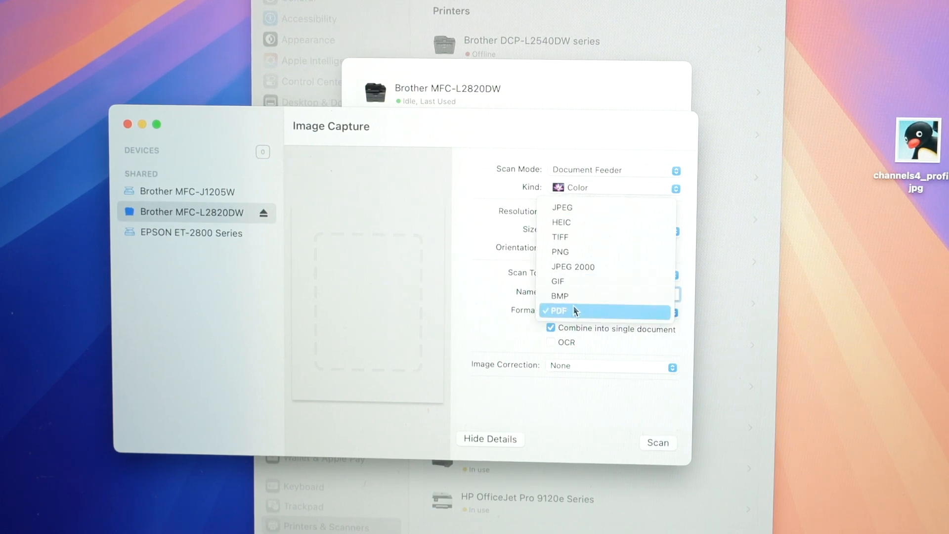
pyautogui.click(557, 310)
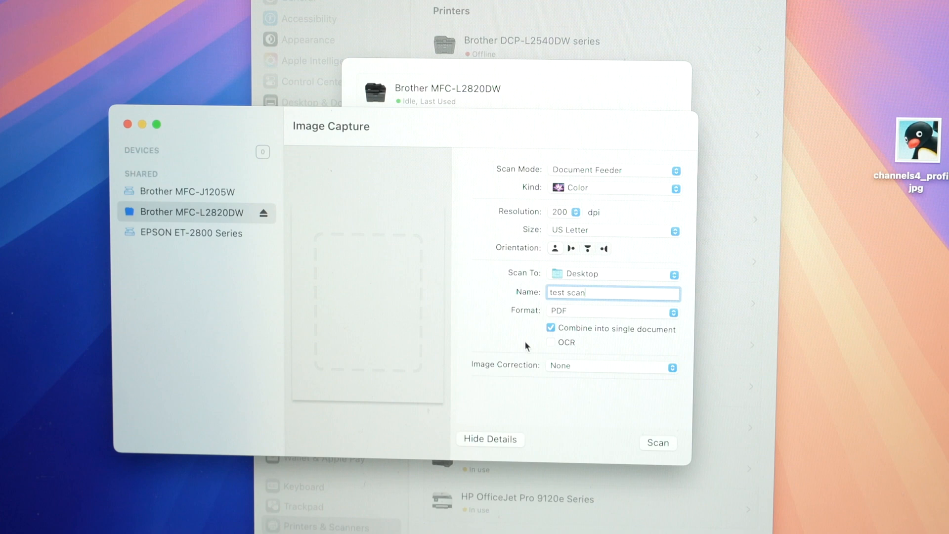
pyautogui.moveTo(625, 342)
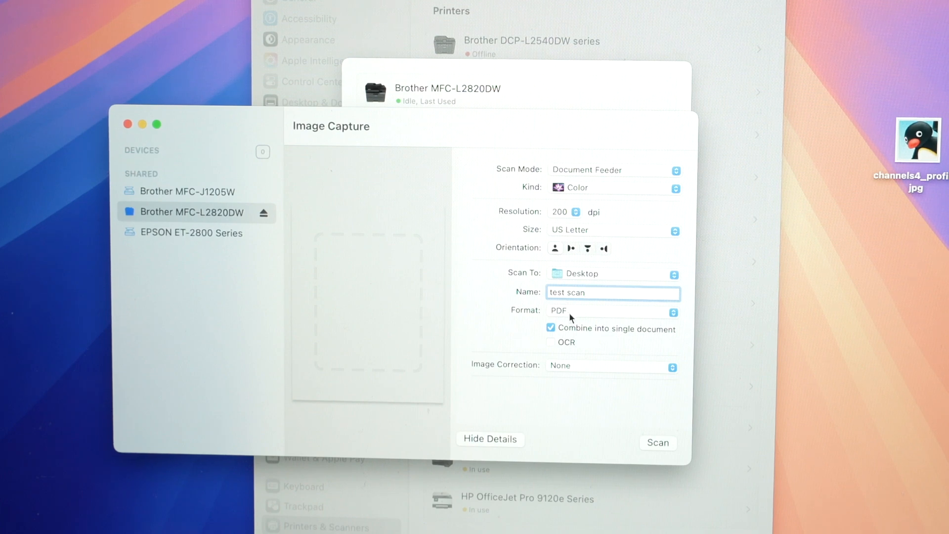
pyautogui.click(550, 328)
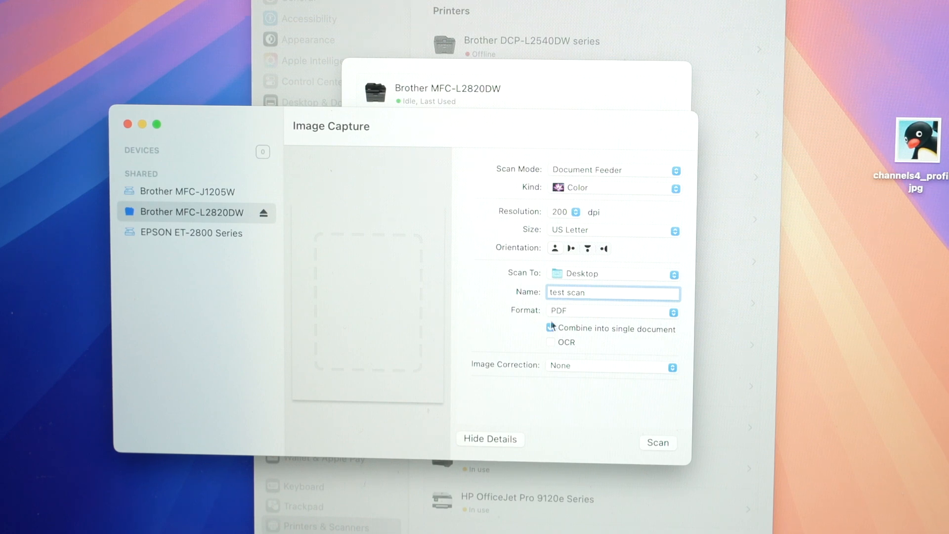
pyautogui.click(551, 328)
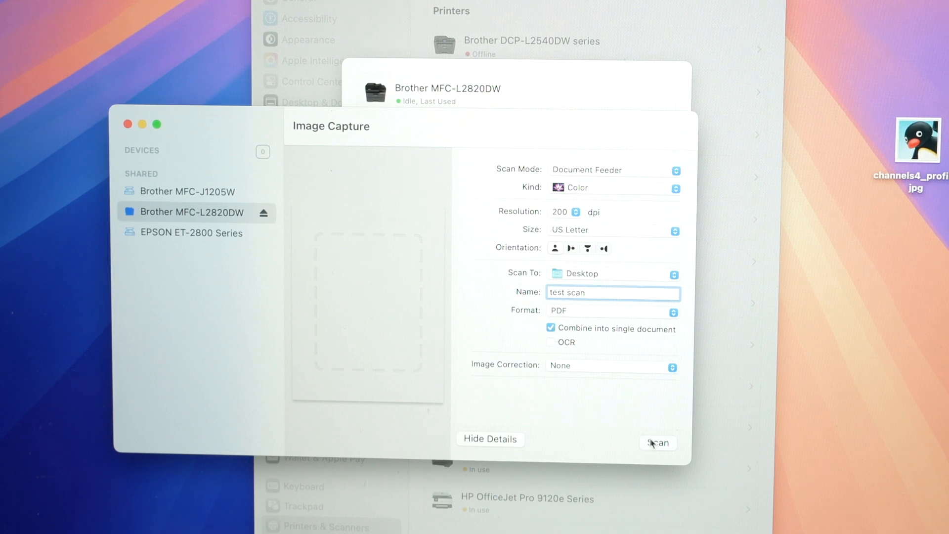
# Scan the document to 'test scan.pdf' and close the Scan Results window
pyautogui.click(657, 442)
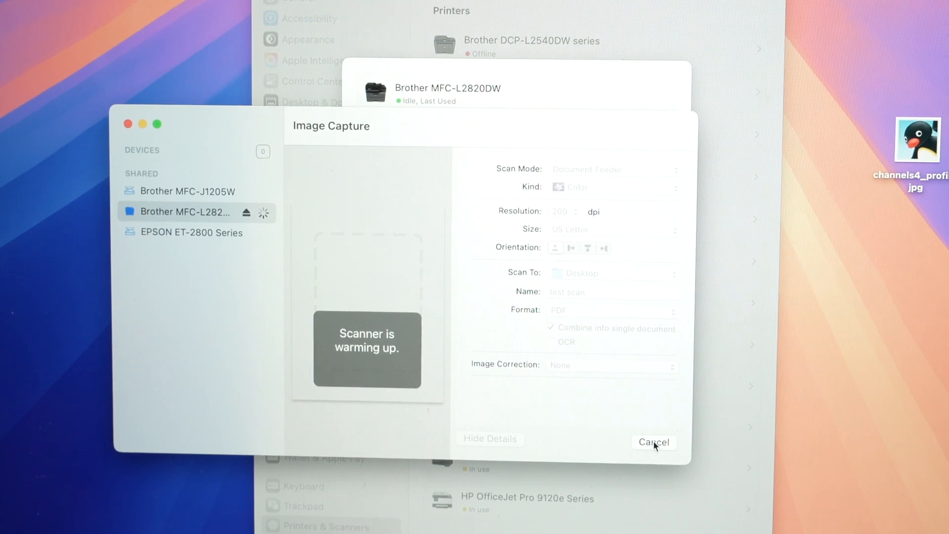
pyautogui.moveTo(578, 225)
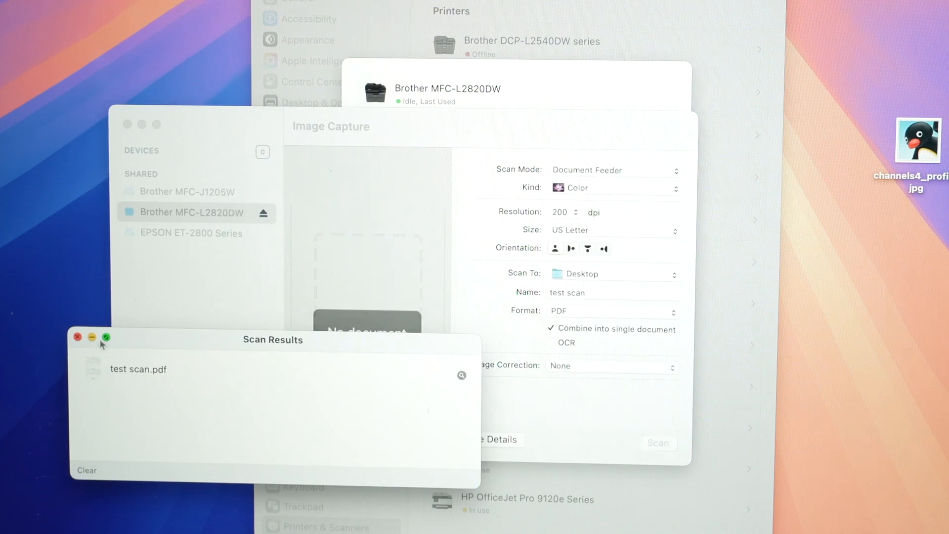
pyautogui.click(77, 338)
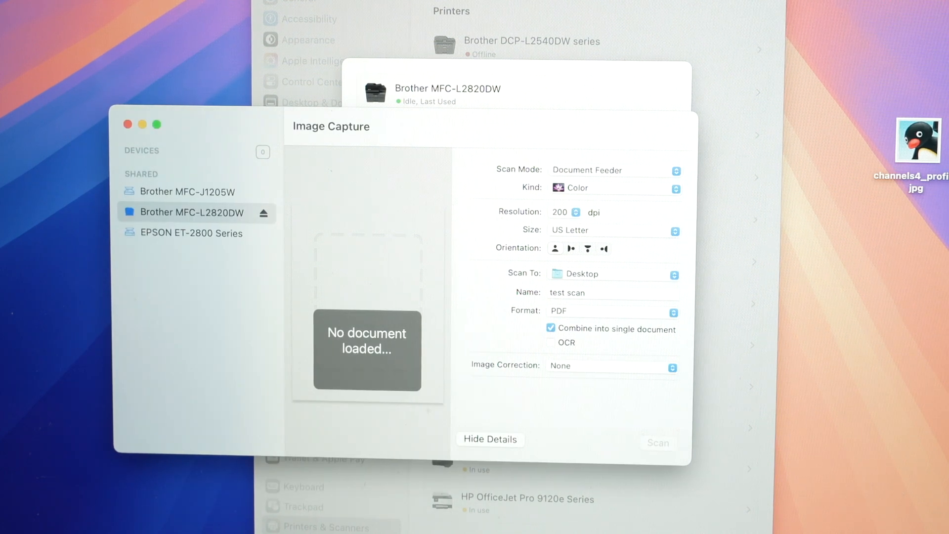